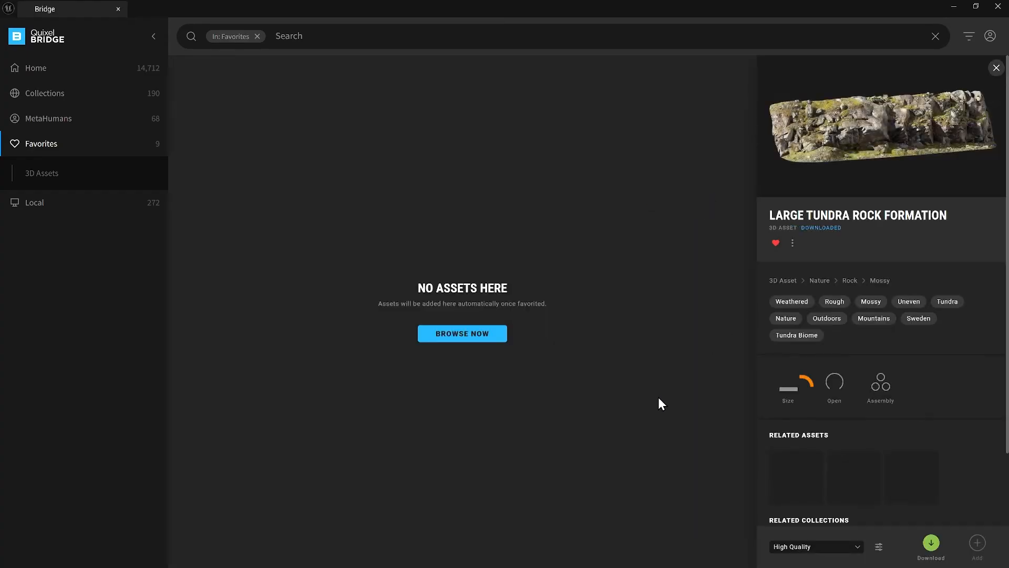
- Browse the nine favourited tundra rocks in Bridge and view Tundra Rocky Ground's details
left_click(789, 388)
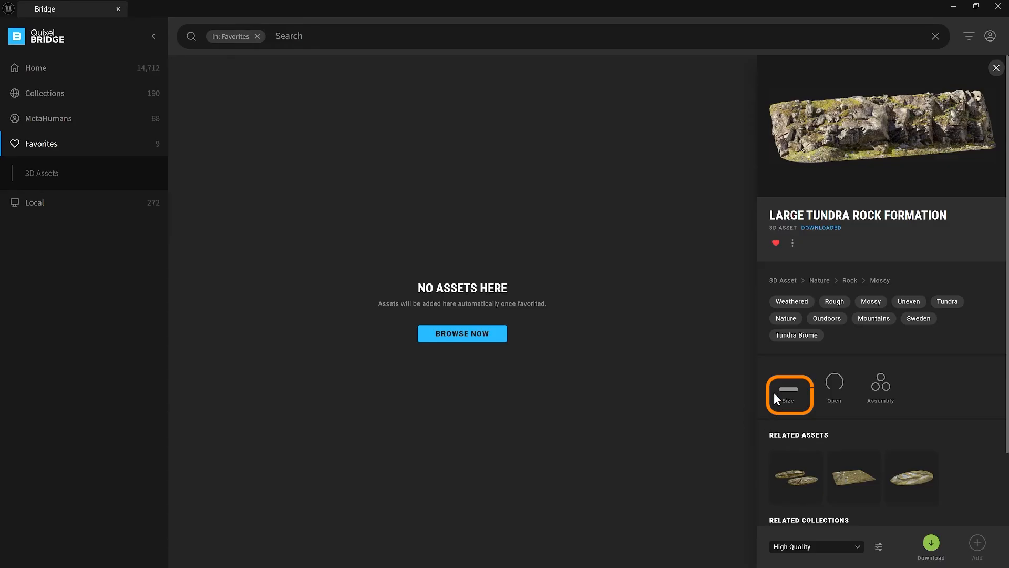
mouse_move(779, 400)
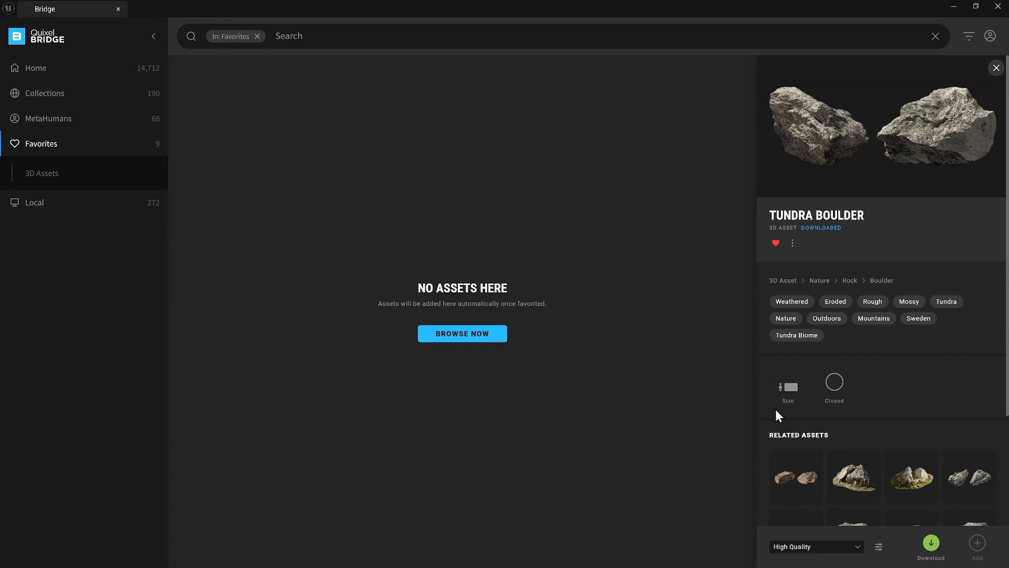
left_click(41, 144)
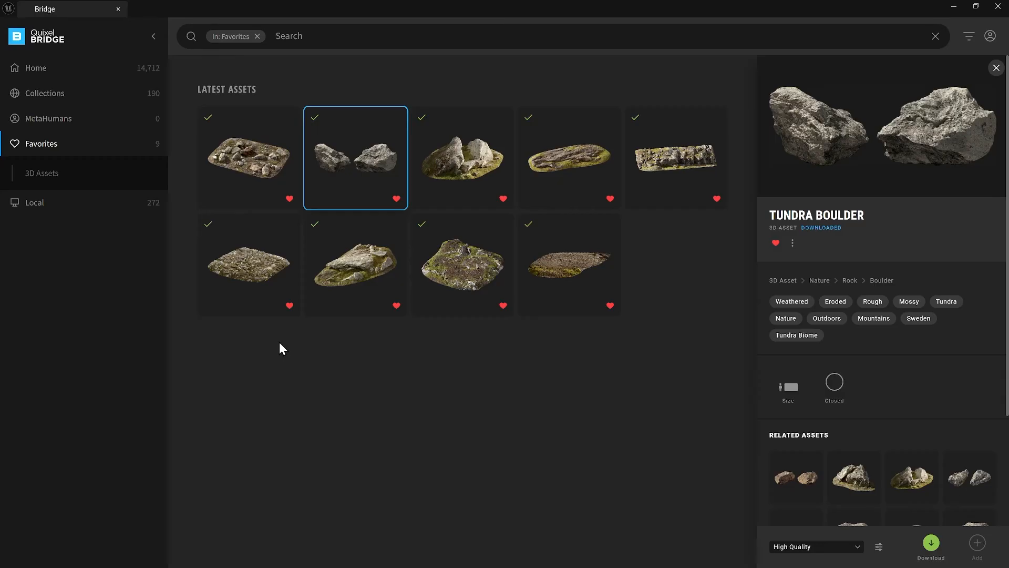
left_click(249, 158)
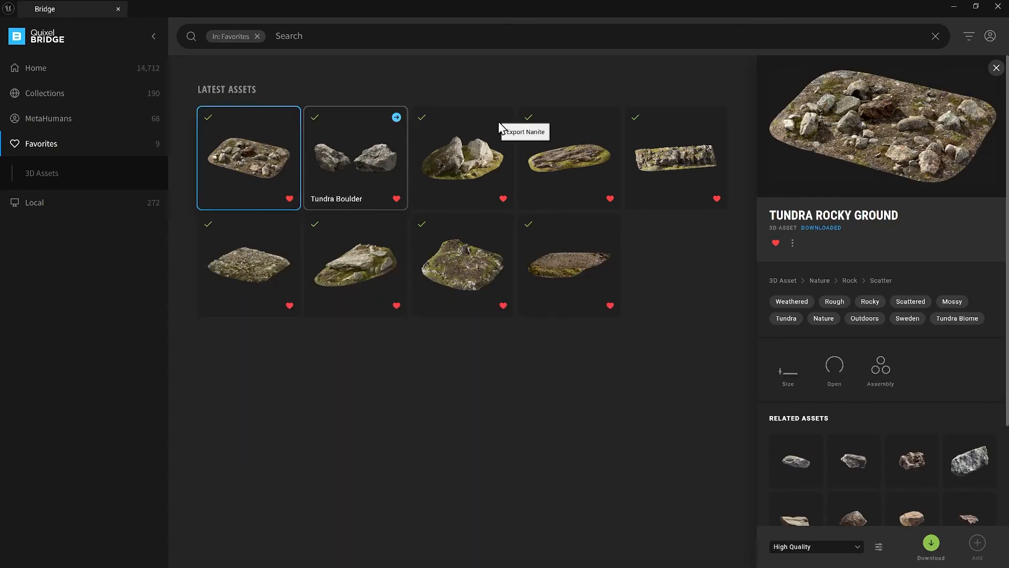
mouse_move(716, 120)
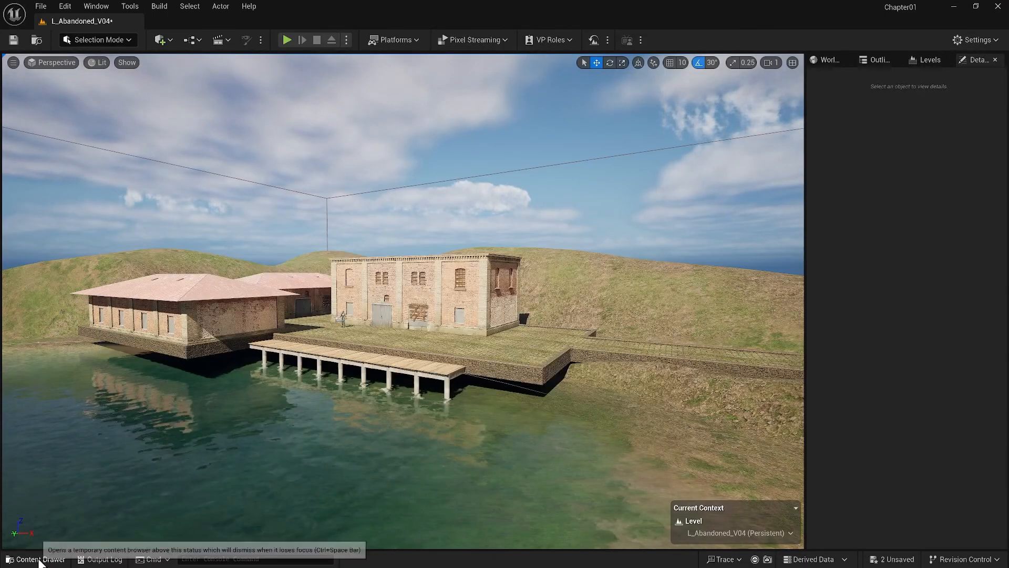
- Filter the Megascans tundra folders in the Content Drawer to their 11 static meshes
left_click(33, 559)
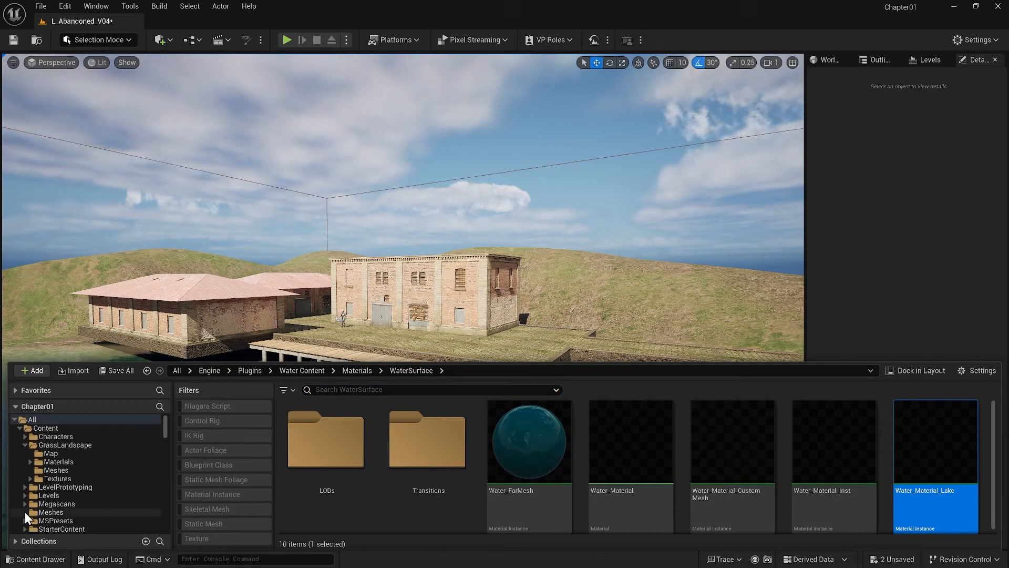
left_click(57, 504)
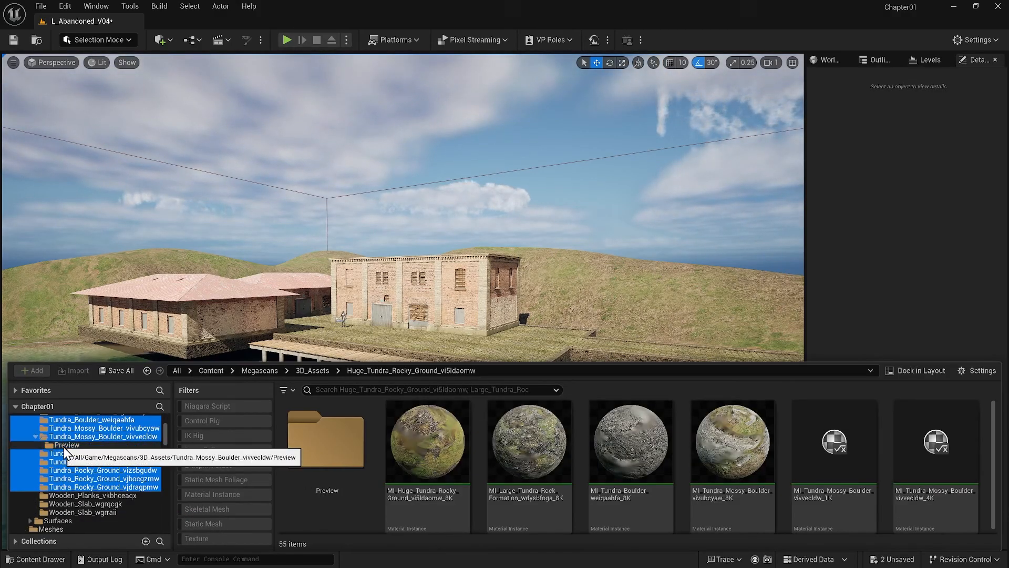
left_click(204, 523)
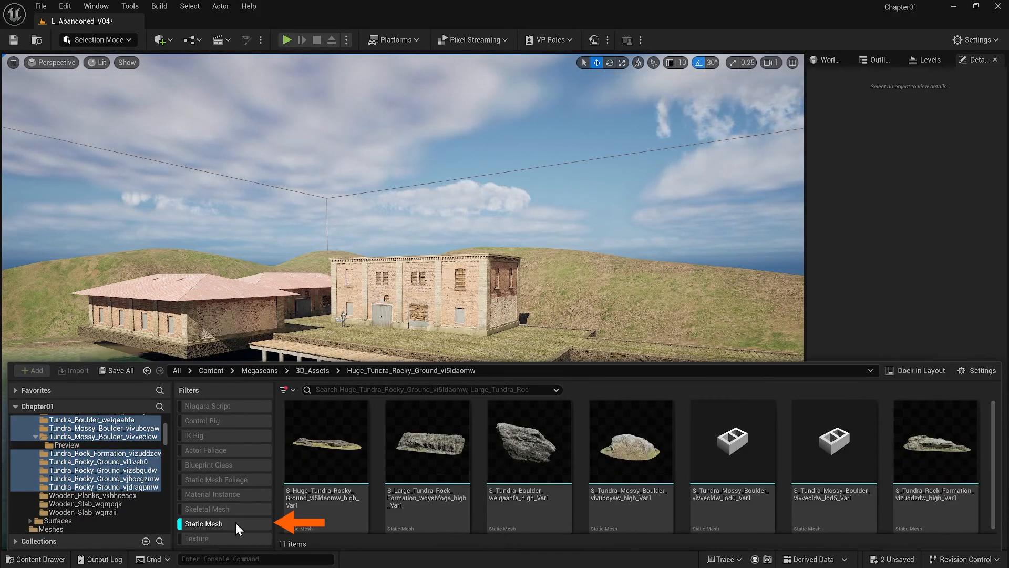
mouse_move(343, 460)
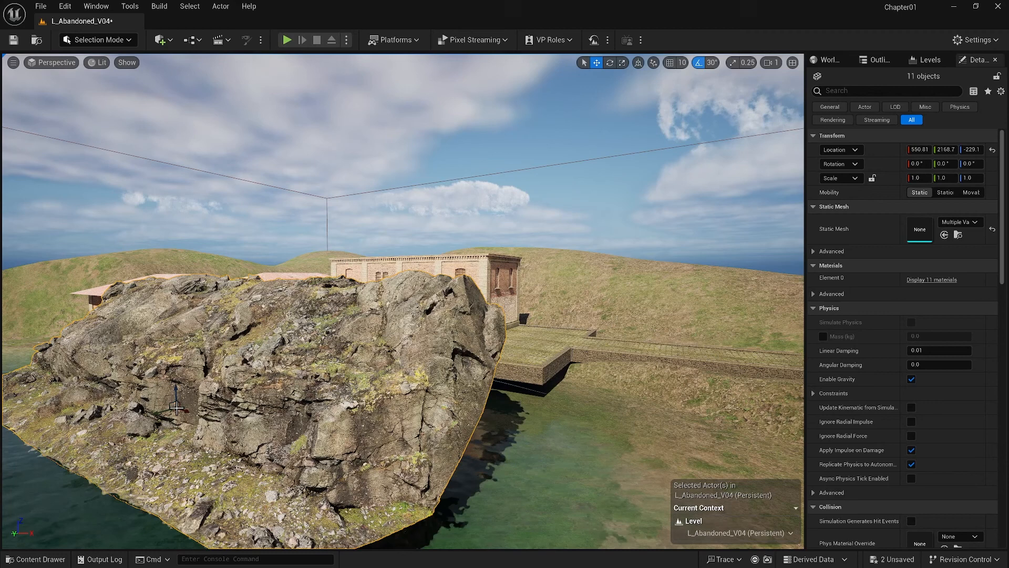
- Hide other level folders in the Outliner and select the large rock formation
left_click(876, 59)
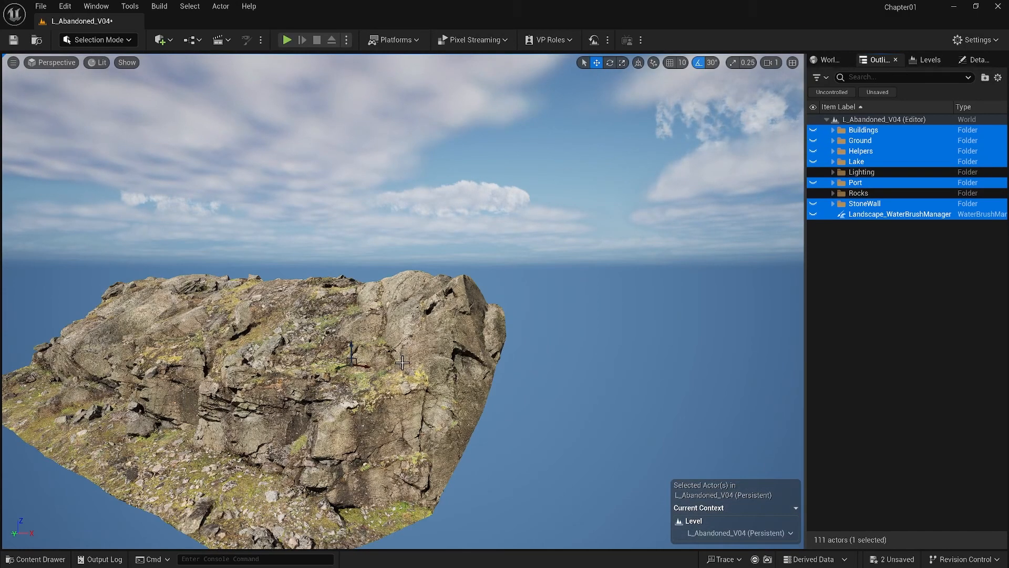
left_click(833, 193)
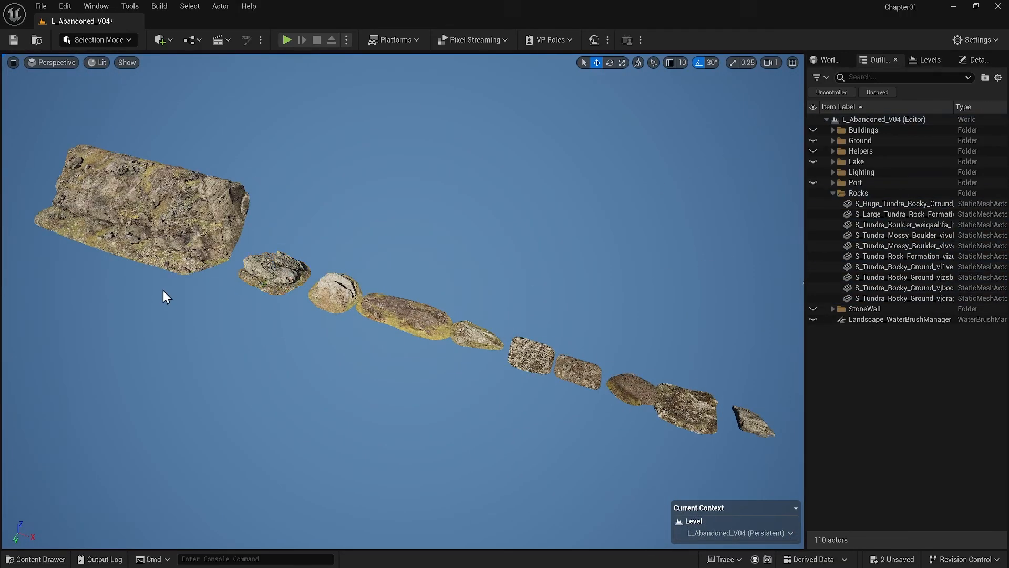
left_click(813, 130)
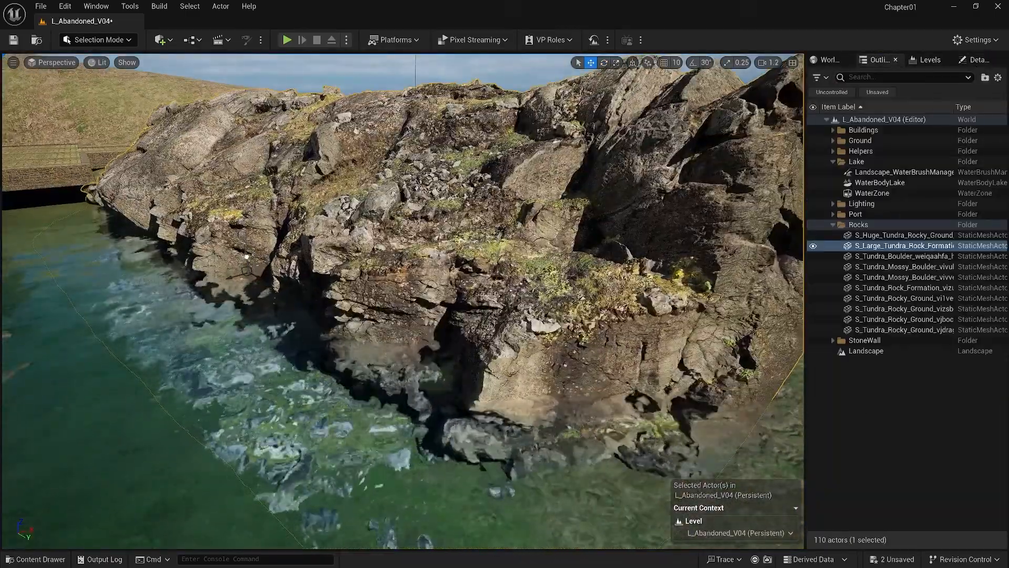
- Place S_Large_Tundra_Rock_Formation at the lake edge beside the buildings
key("1")
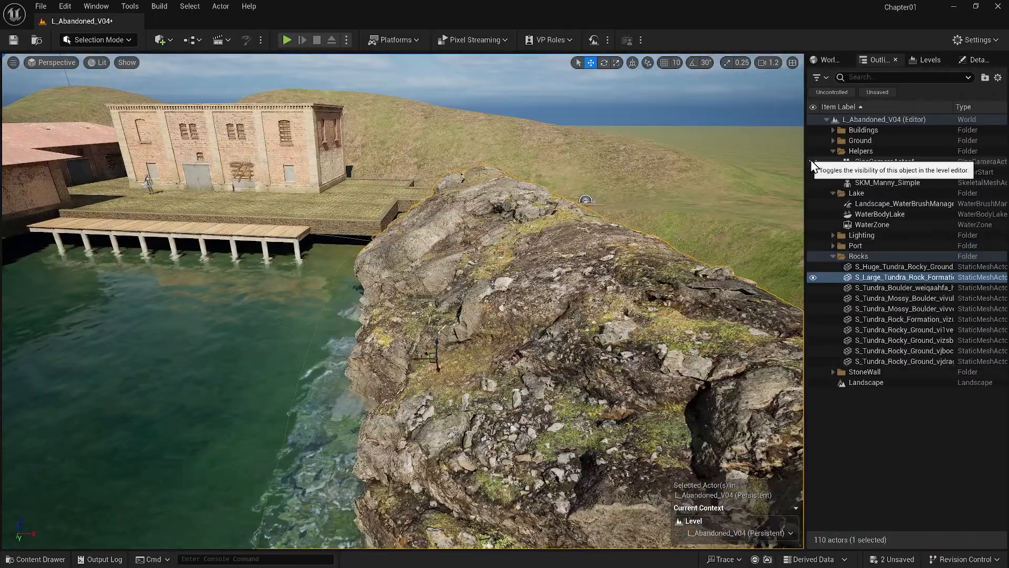
- Pilot CineCameraActor4 to frame the shot while duplicating rocks onto the foreground hill
left_click(885, 162)
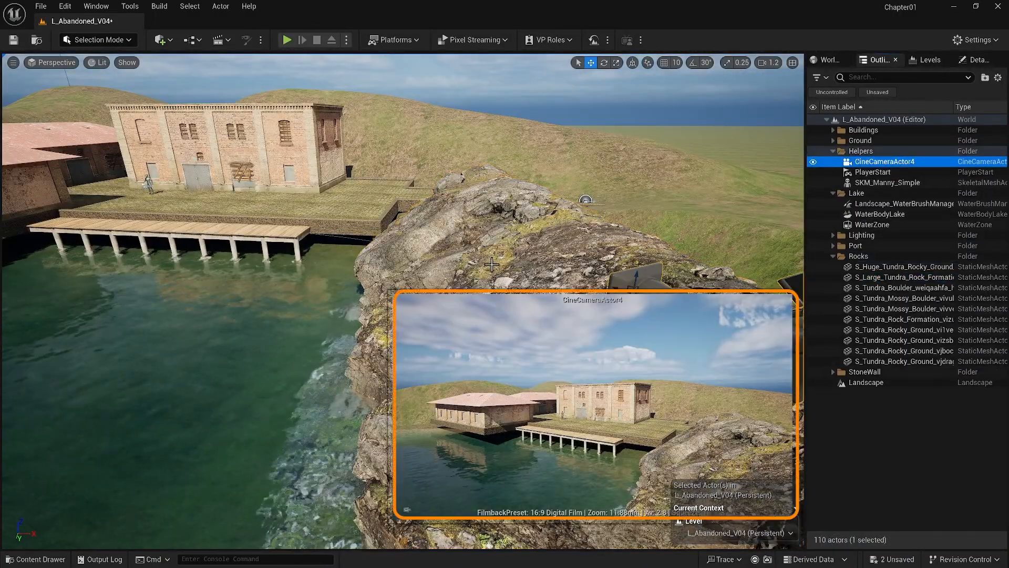
right_click(882, 162)
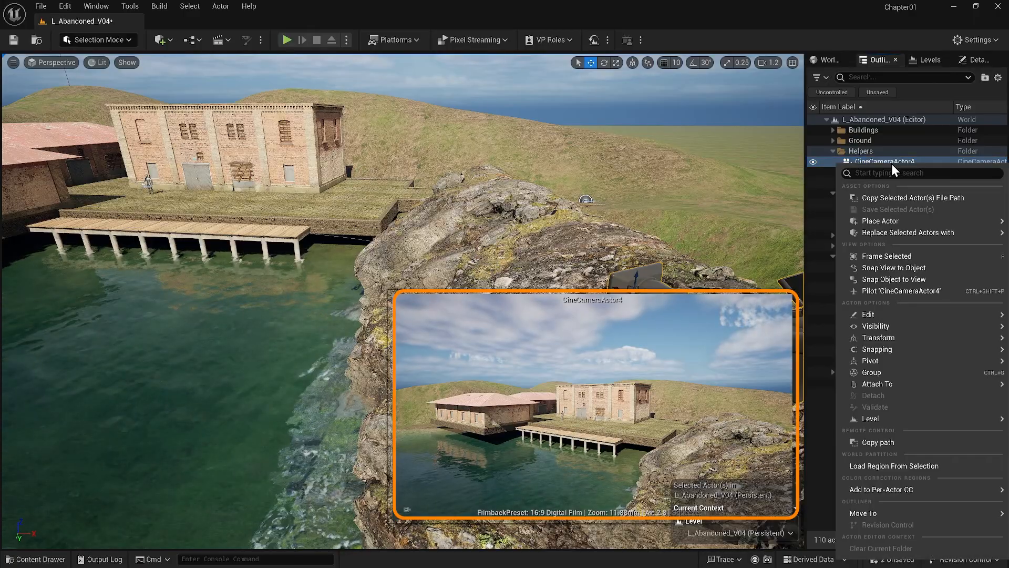
left_click(900, 291)
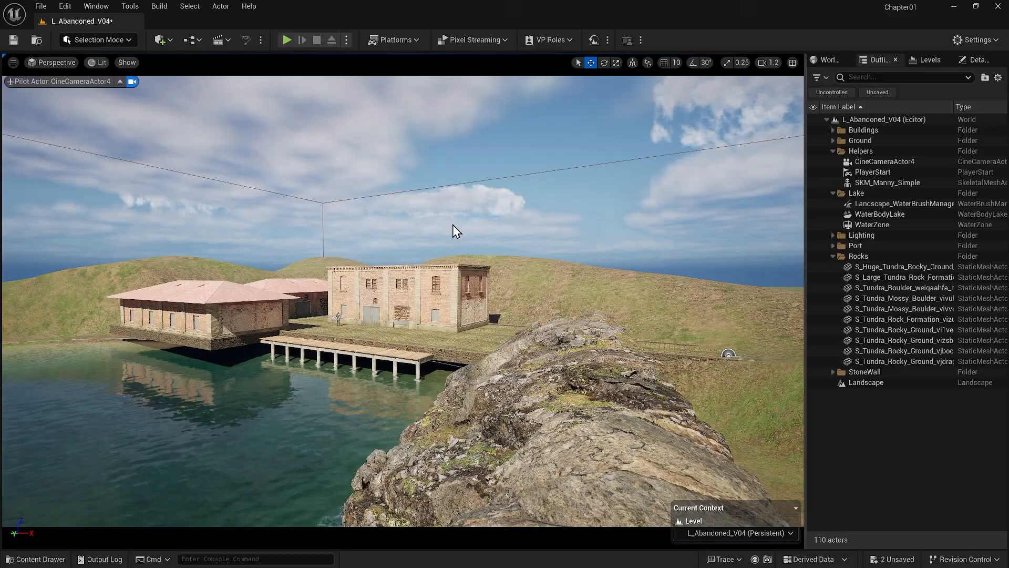
mouse_move(120, 83)
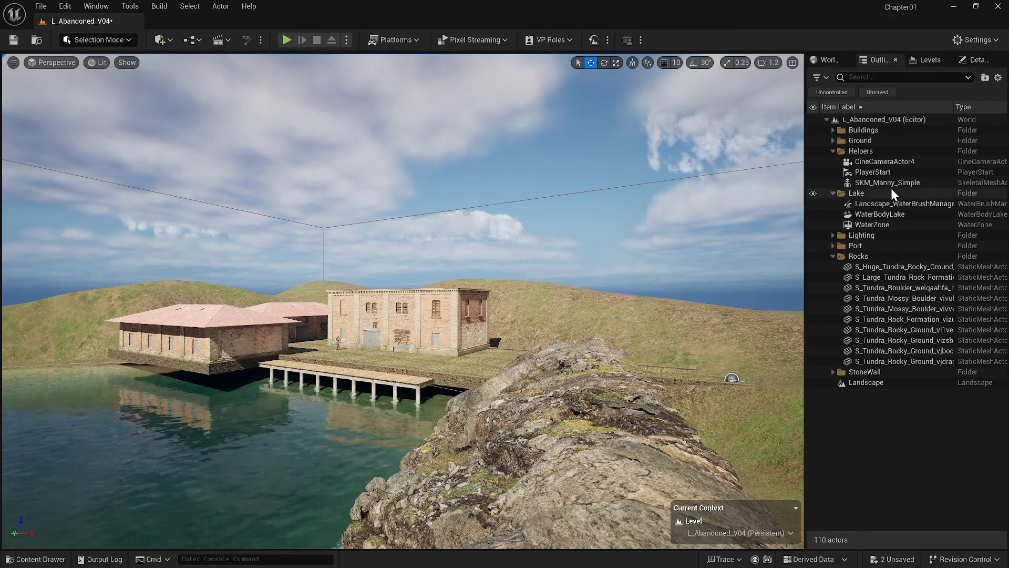
left_click(883, 162)
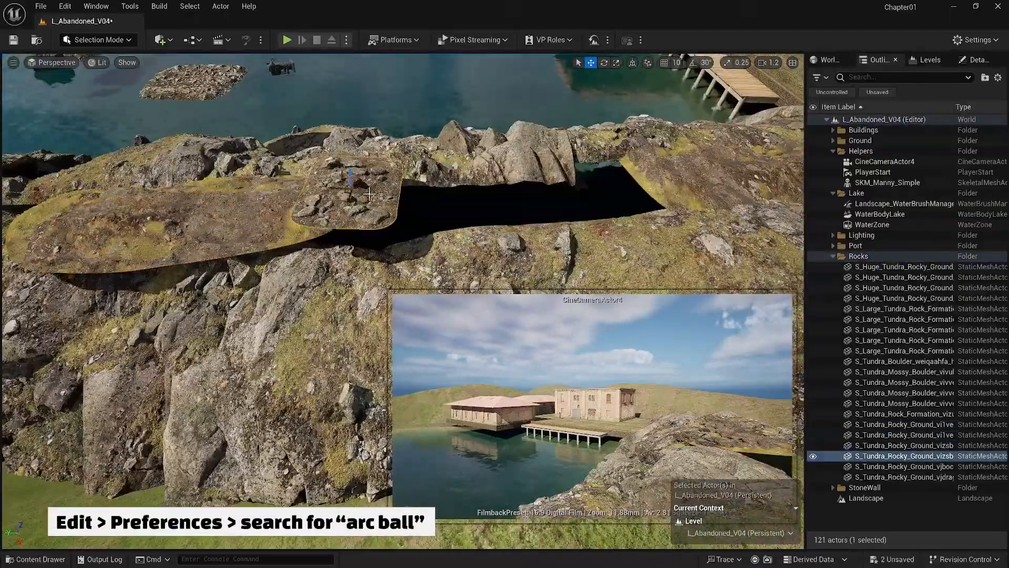
- Drag duplicated, rotated rock formations across the midground and background hills
left_click_drag(370, 193, 344, 158)
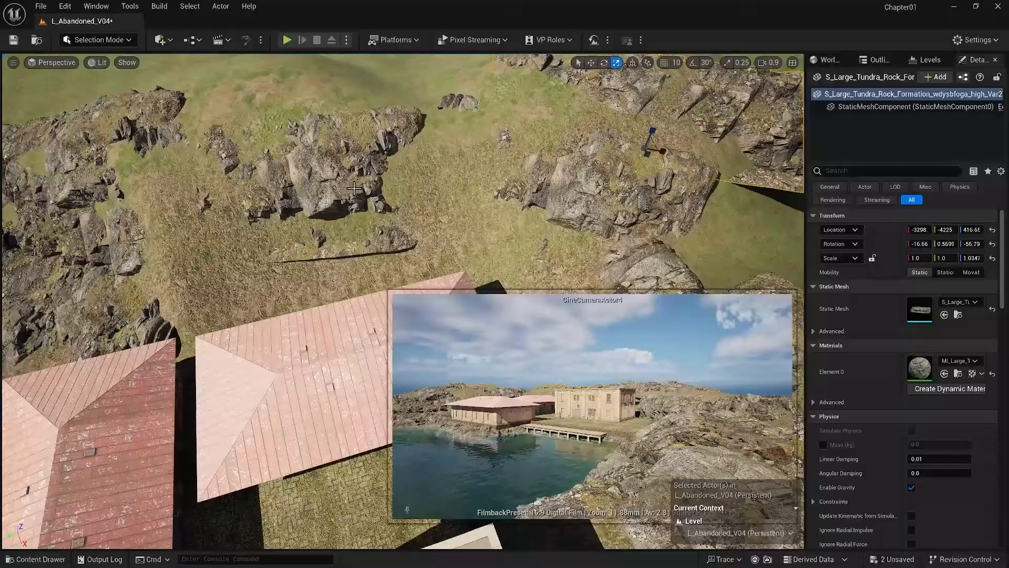
- Smooth the landscape around rock bases and paint the baseGround layer
left_click(98, 39)
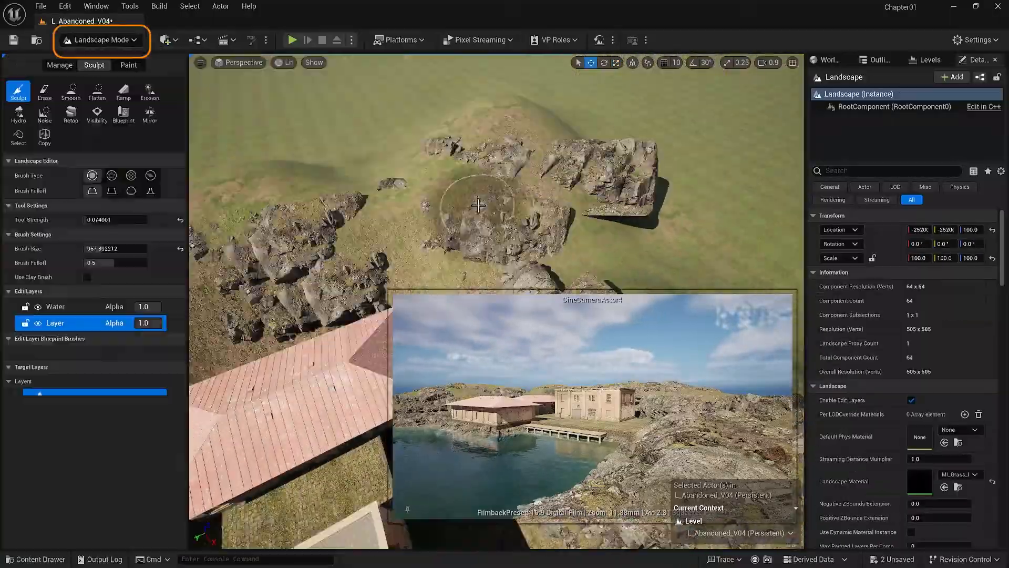
left_click(70, 91)
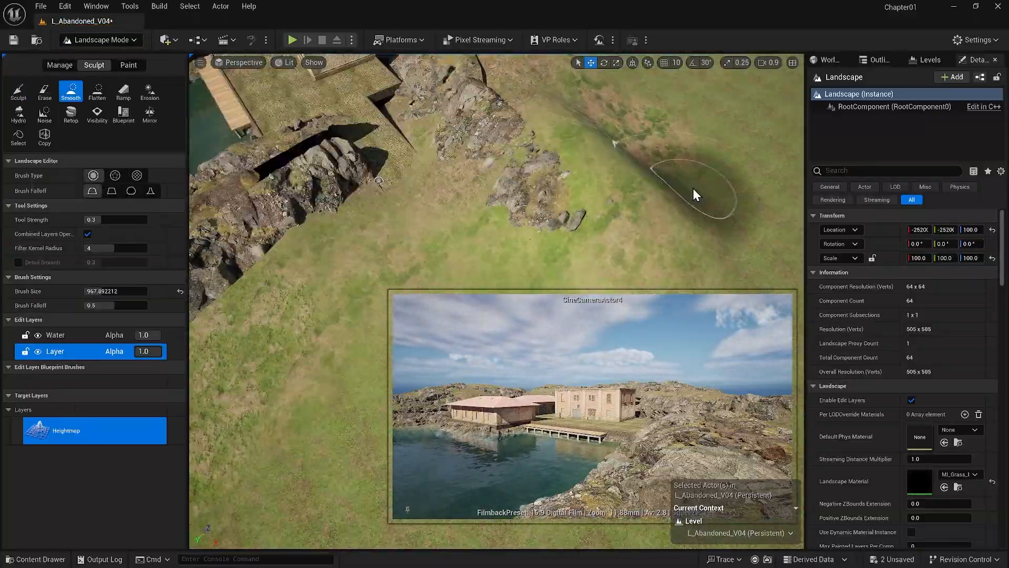
left_click(129, 65)
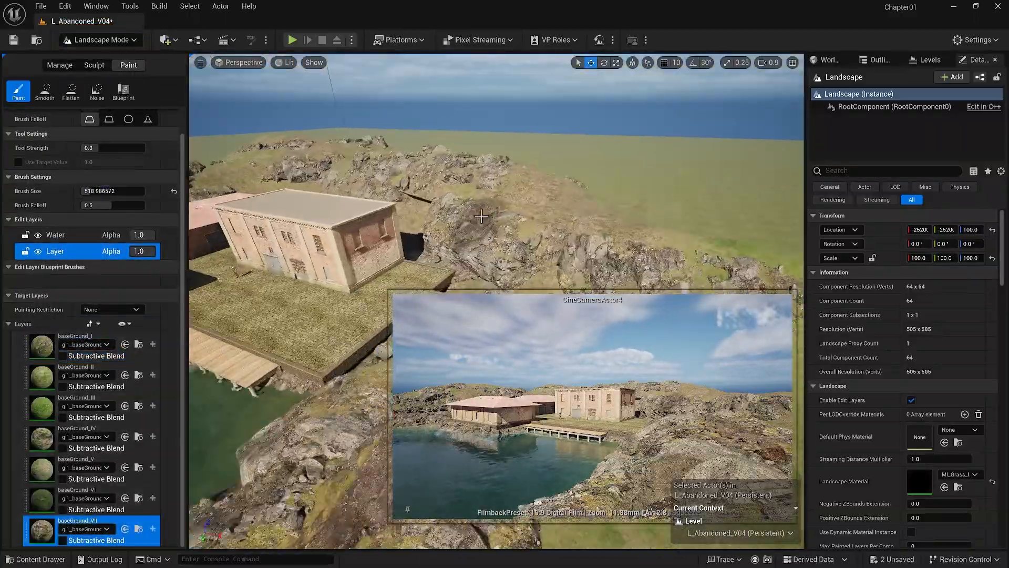
left_click(94, 65)
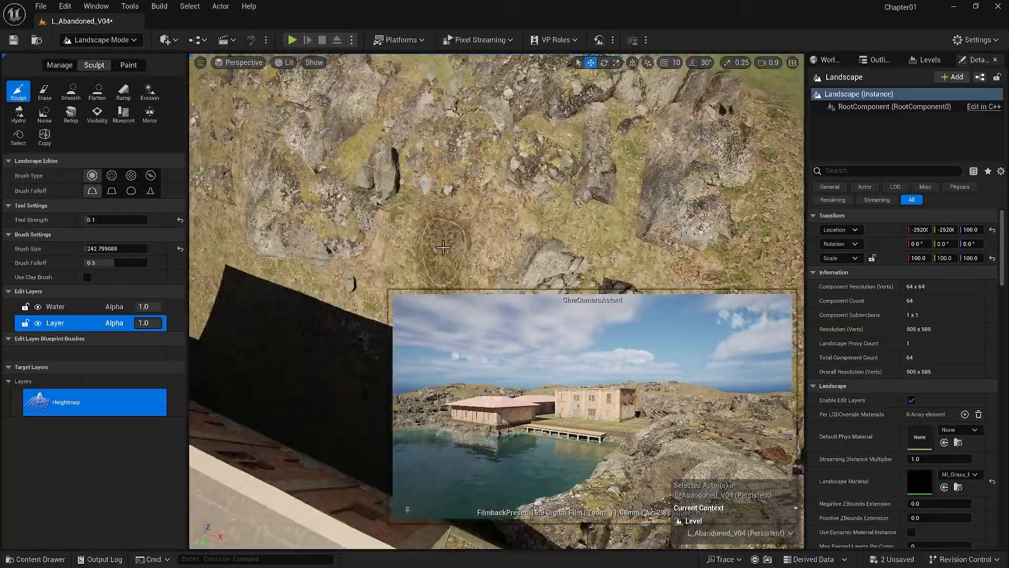
left_click(129, 65)
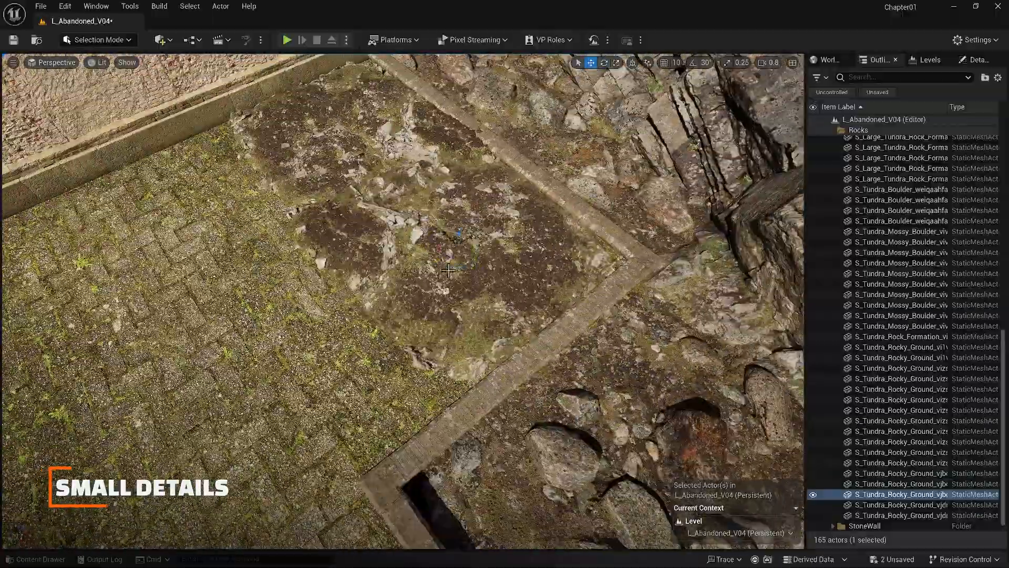
- Drag a Tundra Rocky Ground copy beside the brick building's wall
left_click_drag(451, 270, 360, 348)
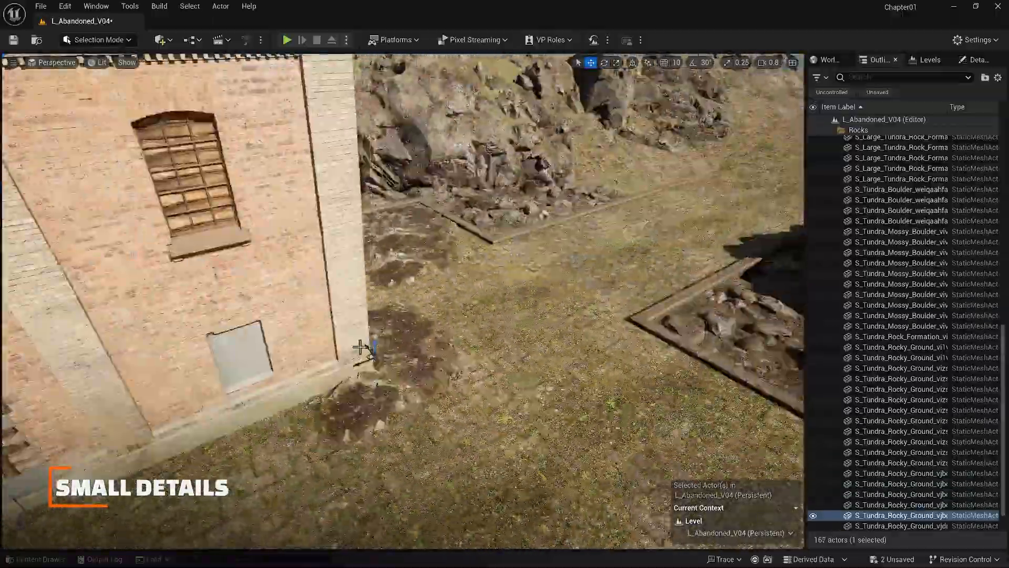